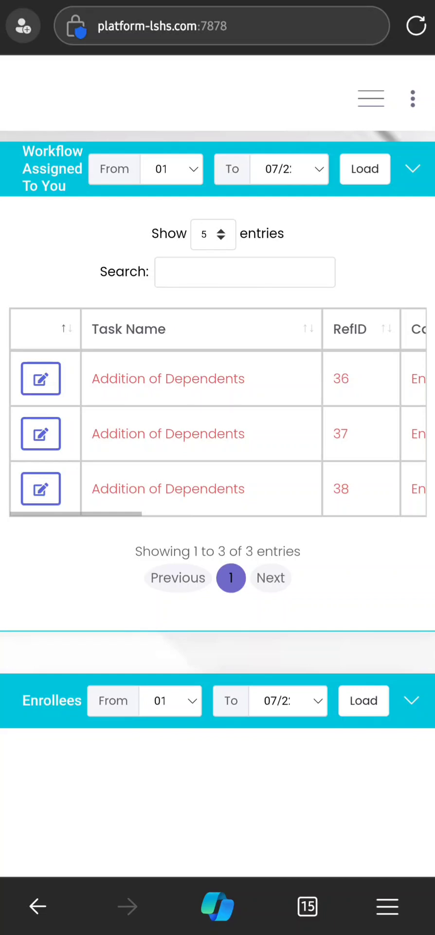
{"action": "mouse_move", "coordinate": [366, 387]}
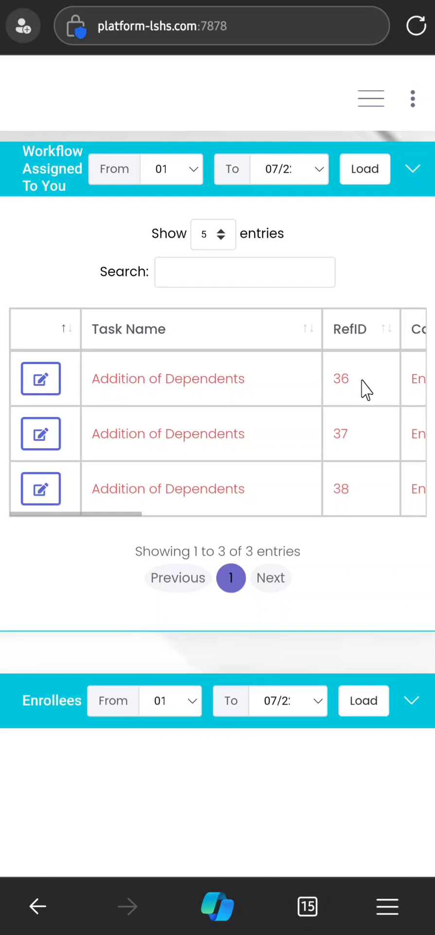
{"action": "mouse_move", "coordinate": [372, 104]}
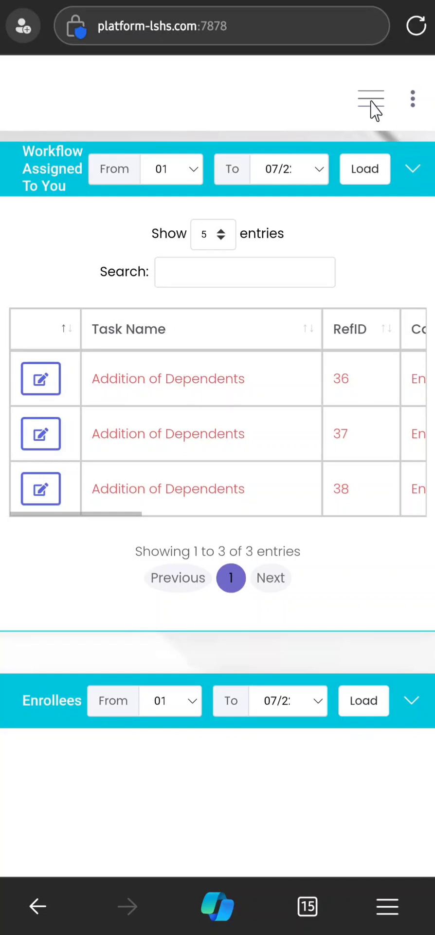
- Open New Registration under Enrollment > Member from the navigation menu
{"action": "left_click", "coordinate": [371, 100]}
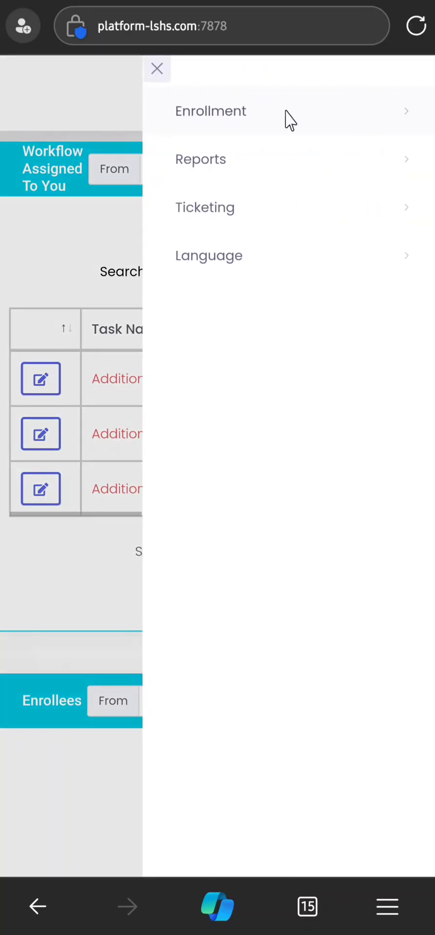
{"action": "left_click", "coordinate": [210, 111]}
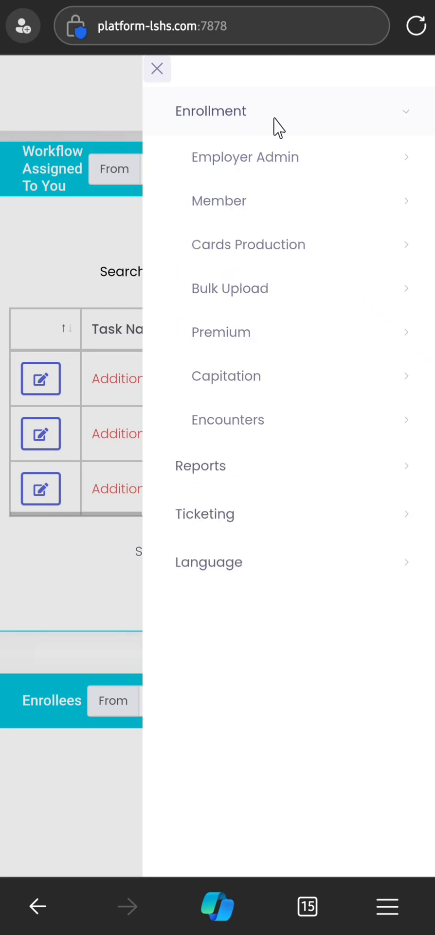
{"action": "left_click", "coordinate": [219, 200]}
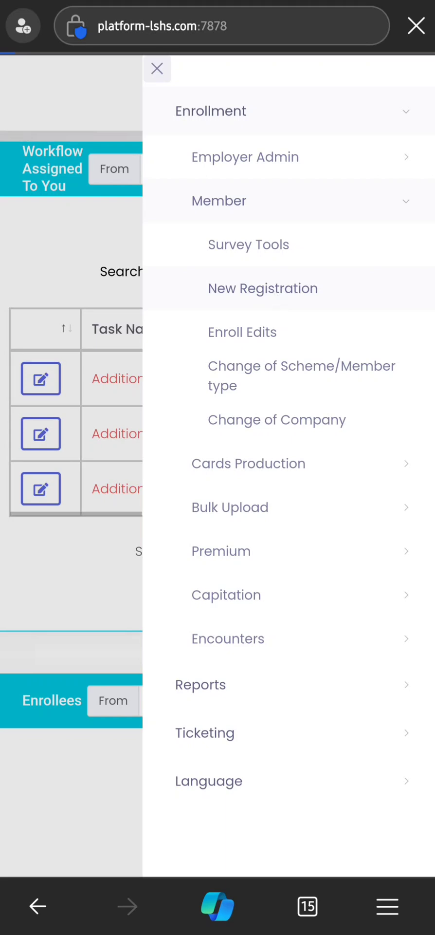
{"action": "left_click", "coordinate": [263, 287]}
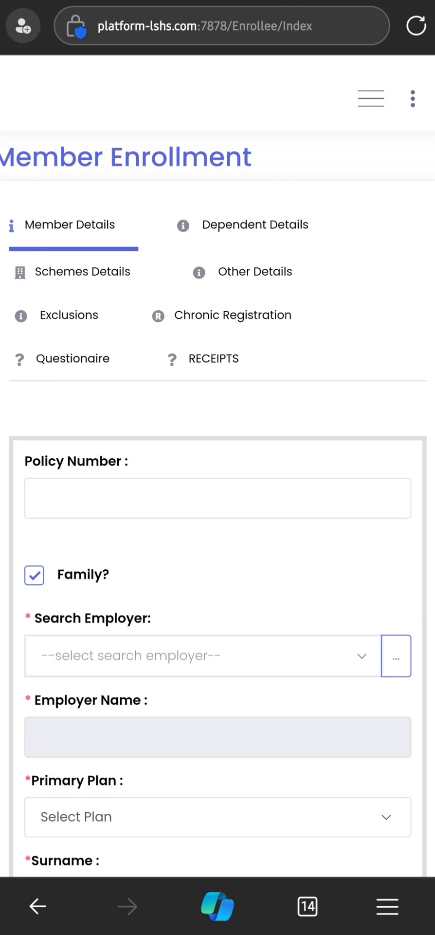
- Search 'indi' in the employer dropdown and choose Individual as the employer
{"action": "scroll", "scroll_direction": "down", "scroll_amount": 3}
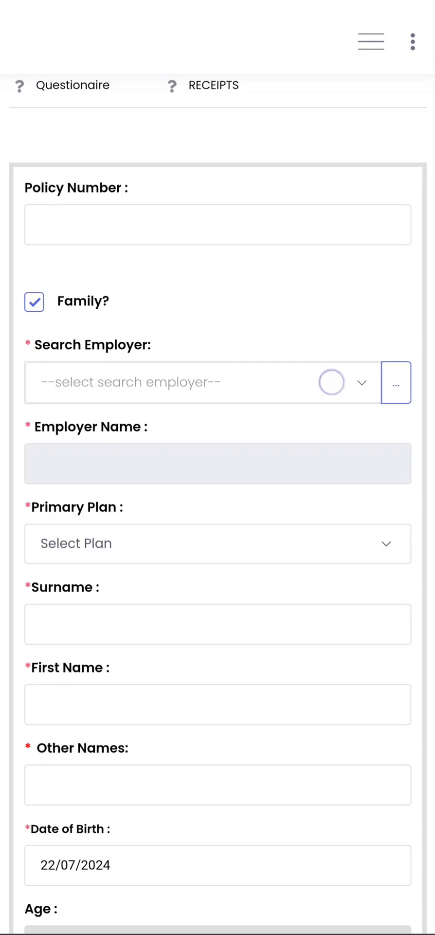
{"action": "type", "text": "in"}
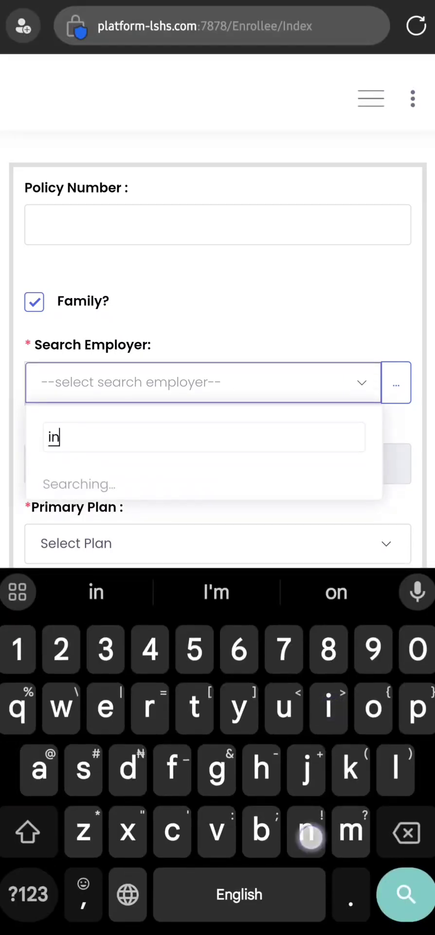
{"action": "type", "text": "di"}
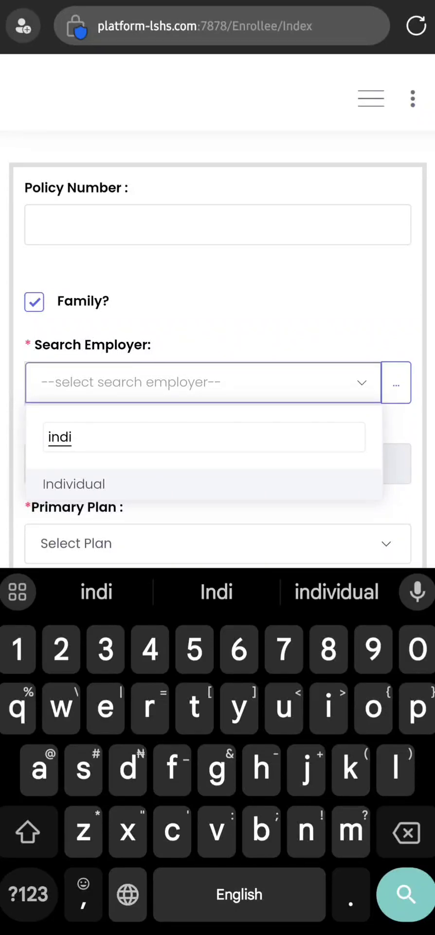
{"action": "left_click", "coordinate": [73, 483]}
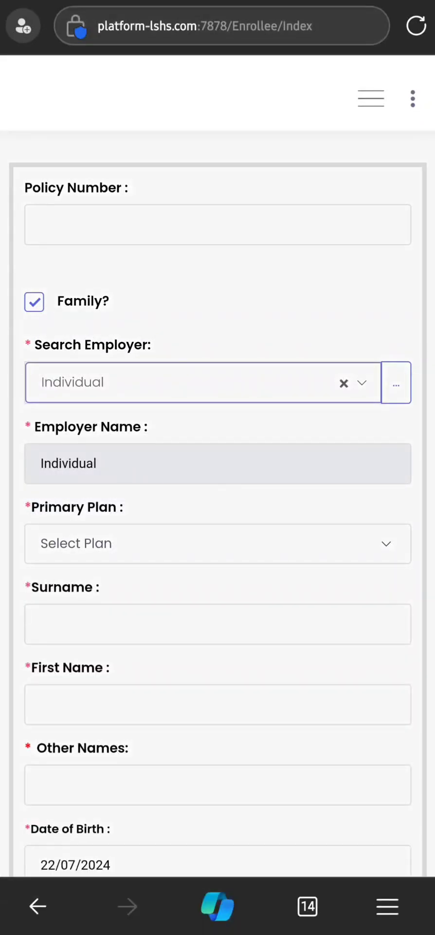
{"action": "scroll", "scroll_direction": "down", "scroll_amount": 3}
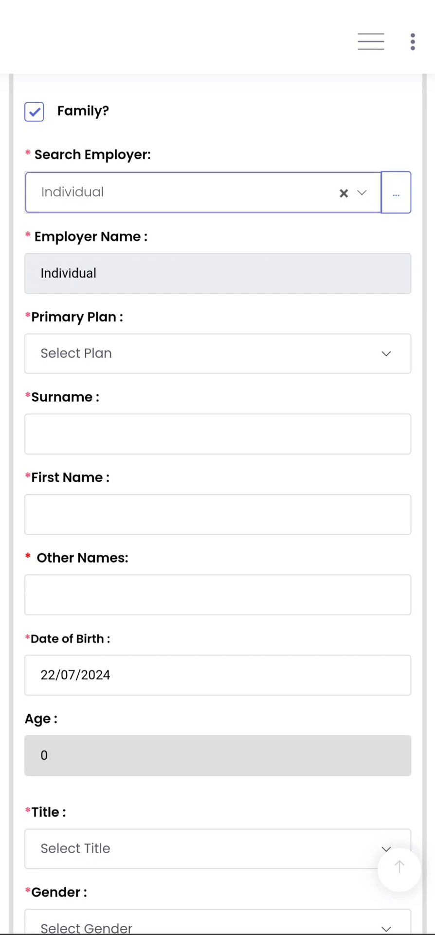
- Search 'Jaara' in the Primary Plan list and select ILERA EKO STANDARD JAARA PLAN
{"action": "left_click", "coordinate": [218, 353]}
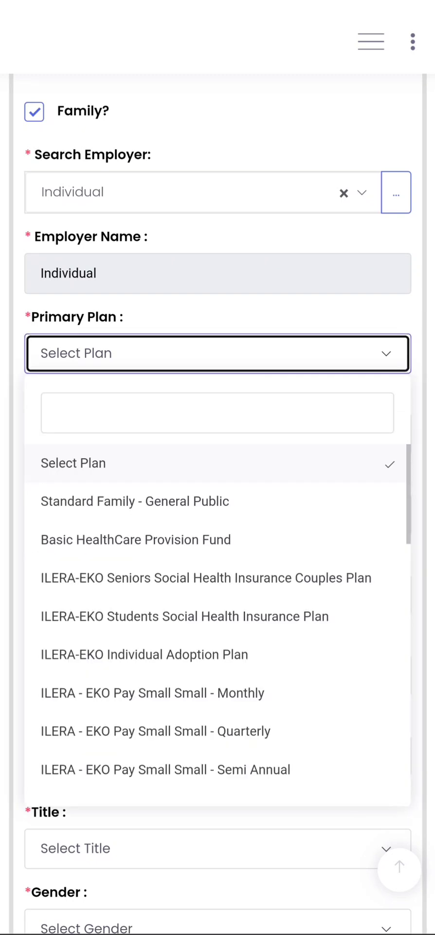
{"action": "left_click", "coordinate": [218, 412]}
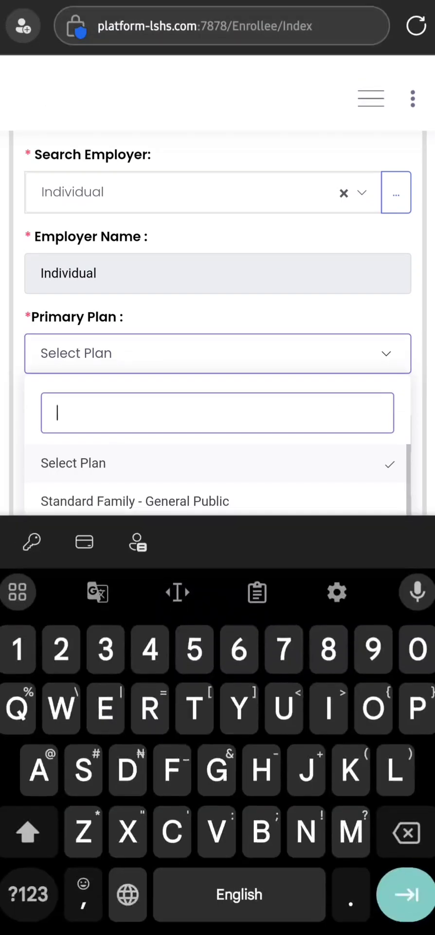
{"action": "type", "text": "Ja"}
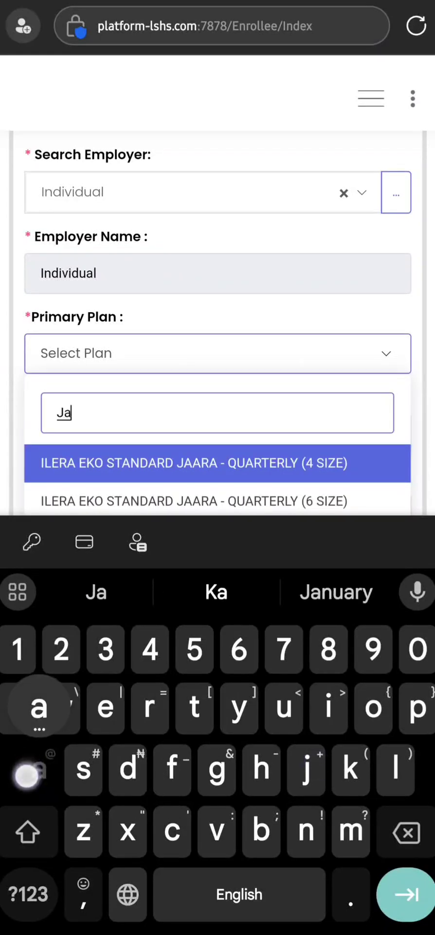
{"action": "type", "text": "ara"}
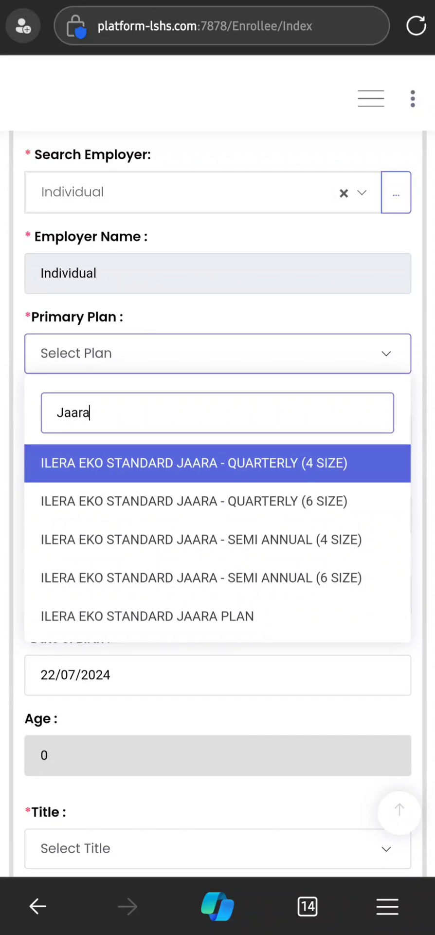
{"action": "left_click", "coordinate": [147, 616]}
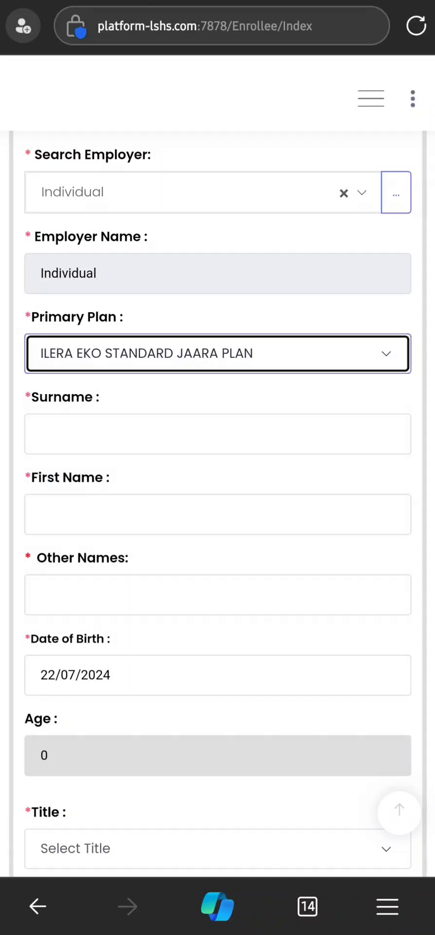
{"action": "scroll", "scroll_direction": "down", "scroll_amount": 3}
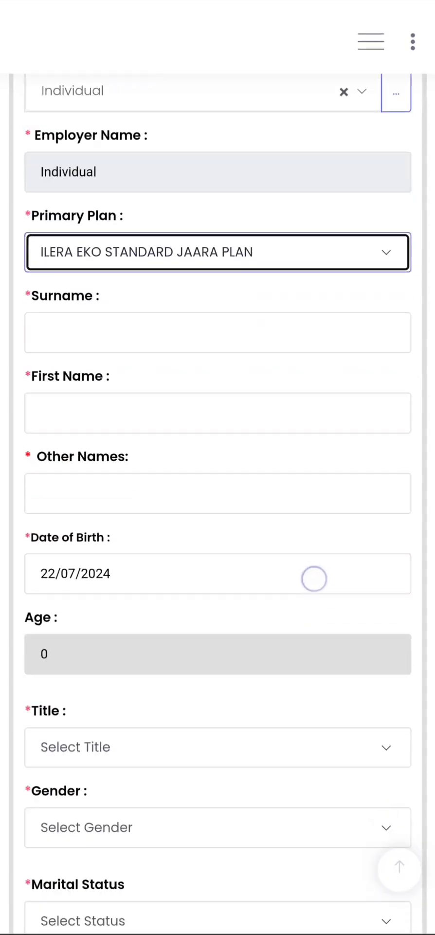
{"action": "left_click", "coordinate": [218, 332]}
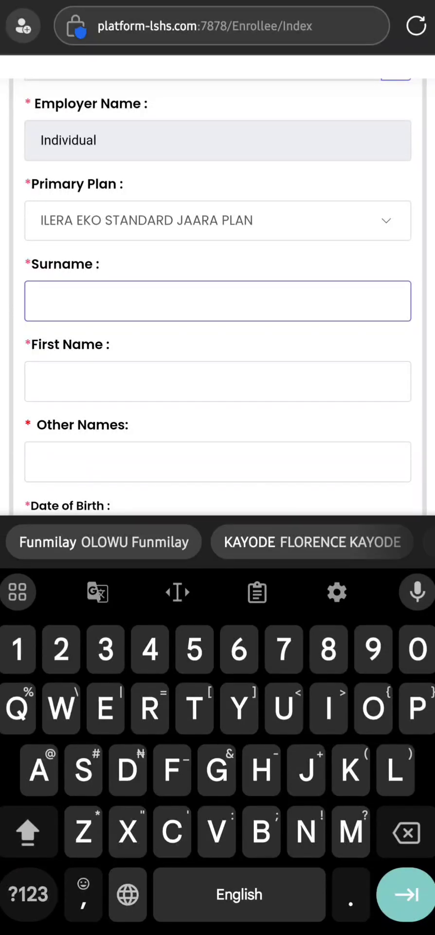
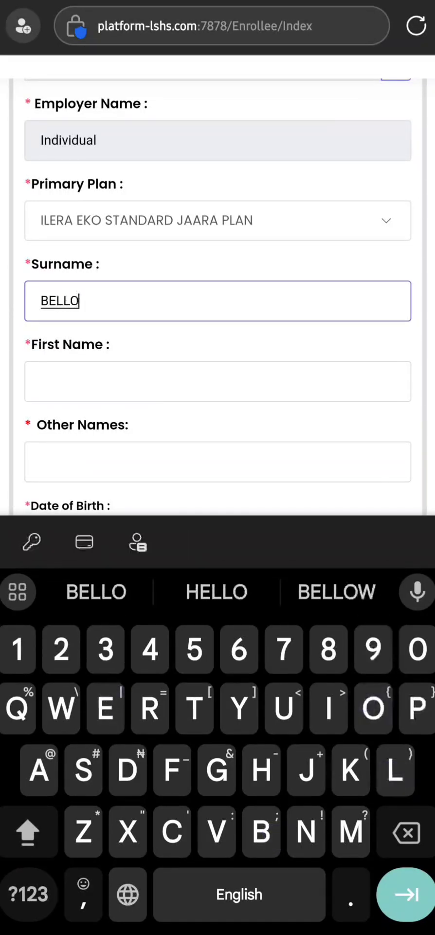
{"action": "left_click", "coordinate": [218, 381]}
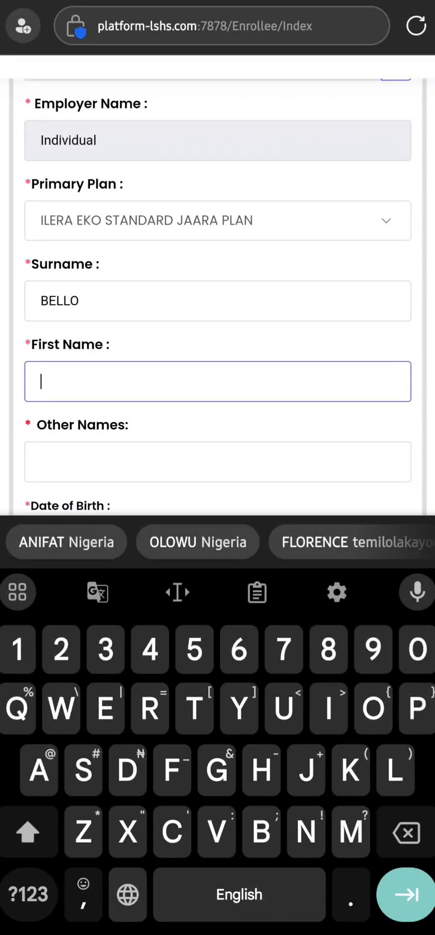
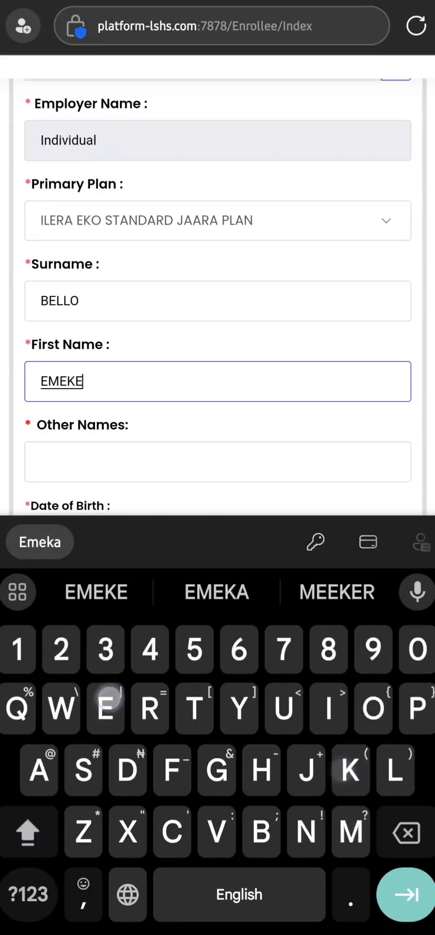
{"action": "left_click", "coordinate": [216, 591]}
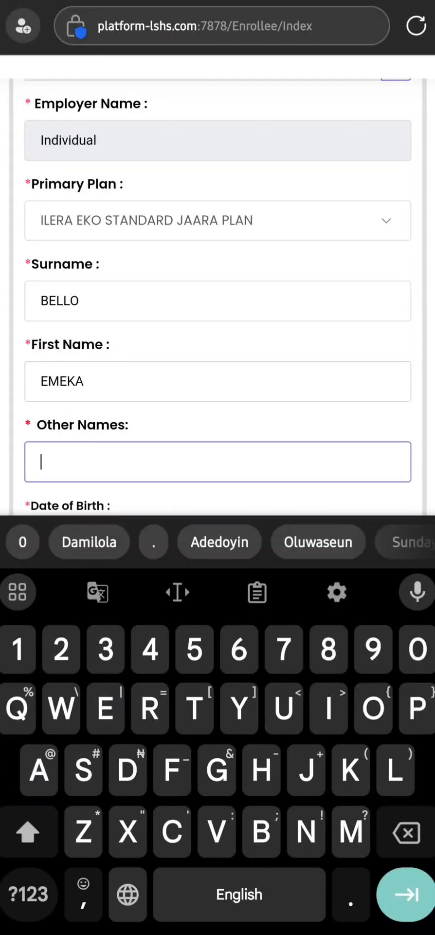
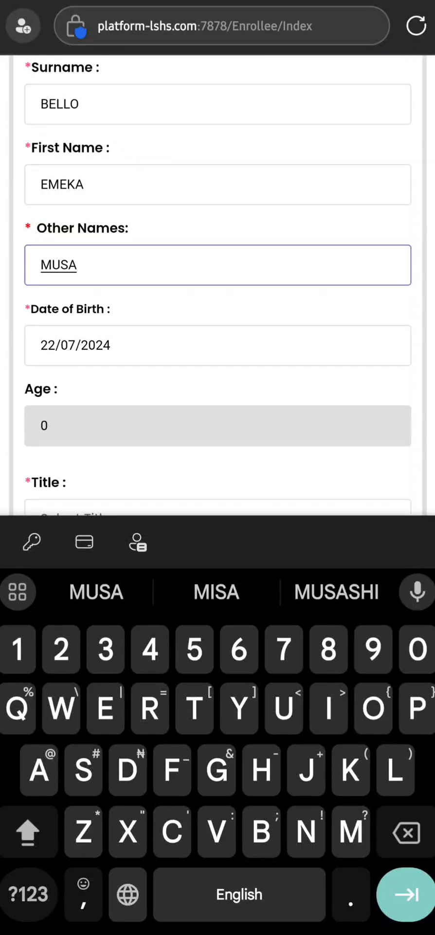
{"action": "scroll", "scroll_direction": "down", "scroll_amount": 3}
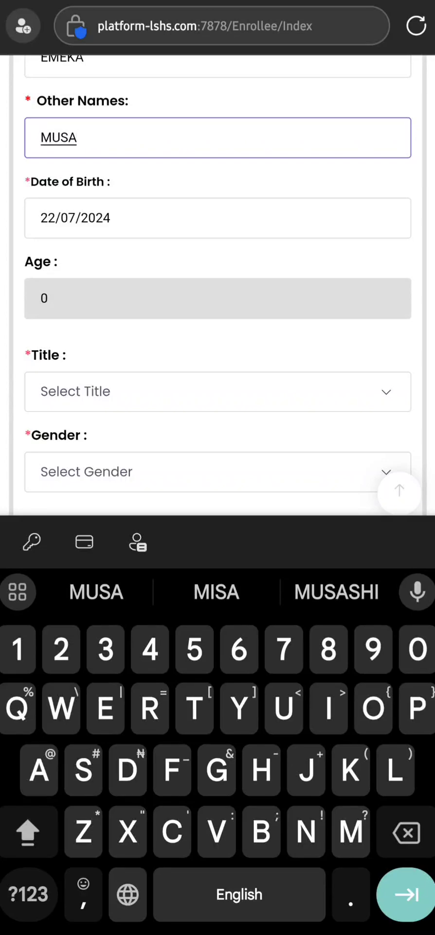
- Pick 14 February 1999 in the Date of Birth calendar, giving age 25
{"action": "left_click", "coordinate": [218, 227]}
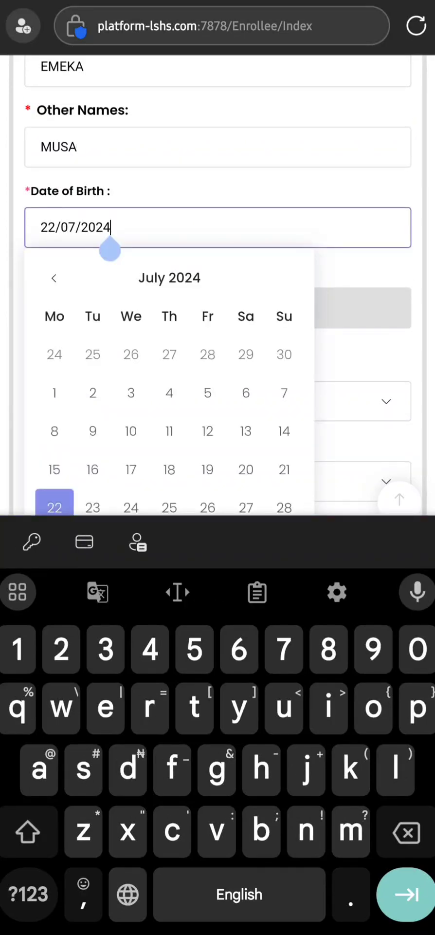
{"action": "left_click", "coordinate": [169, 277]}
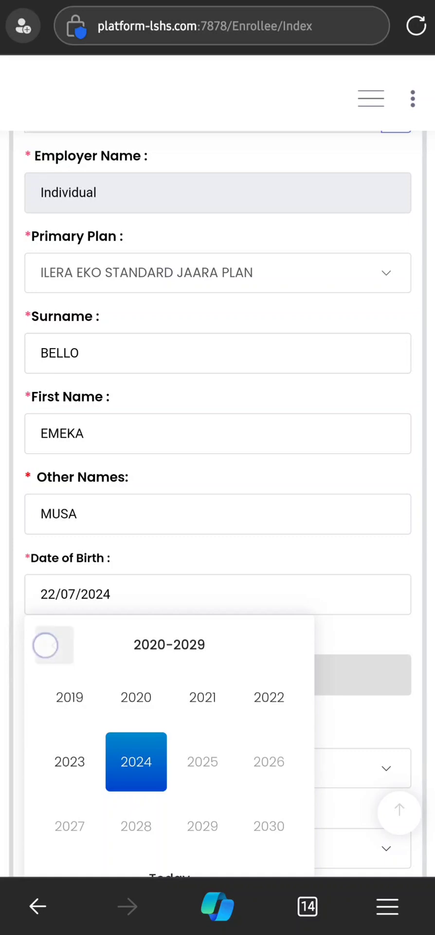
{"action": "left_click", "coordinate": [53, 645]}
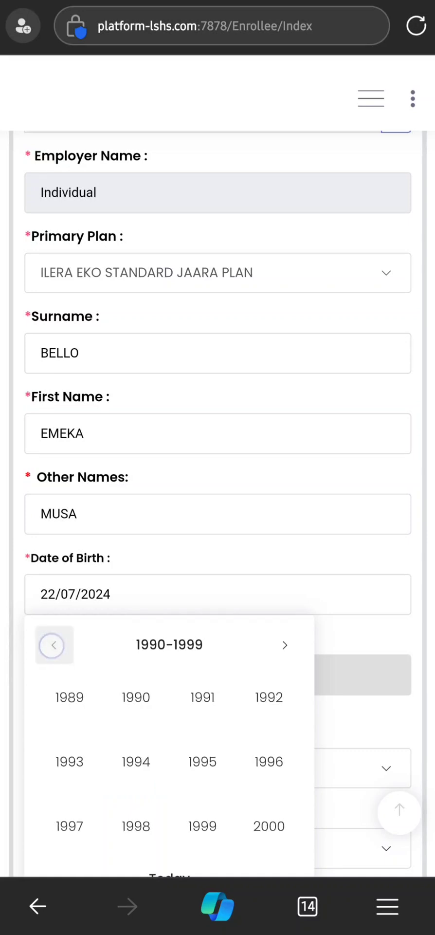
{"action": "left_click", "coordinate": [202, 826]}
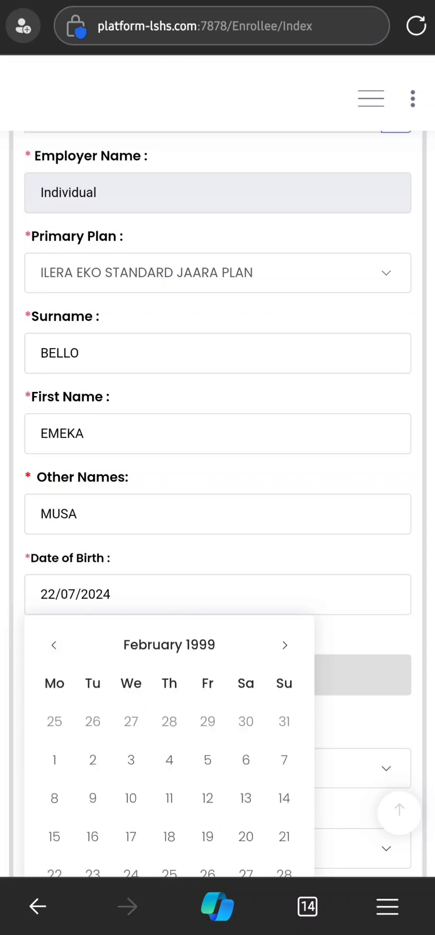
{"action": "left_click", "coordinate": [284, 797]}
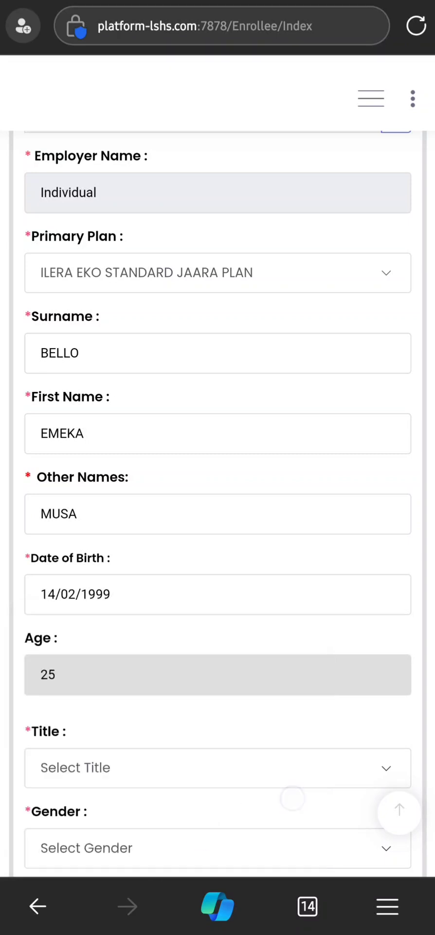
{"action": "scroll", "scroll_direction": "down", "scroll_amount": 3}
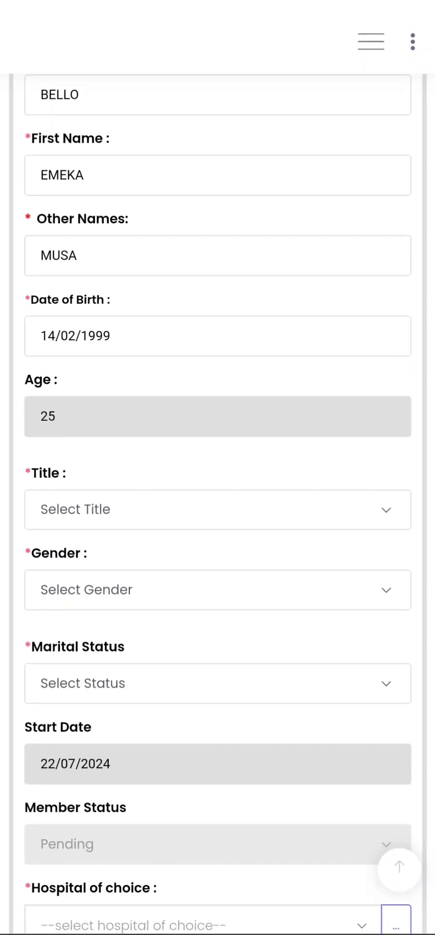
{"action": "scroll", "scroll_direction": "down", "scroll_amount": 3}
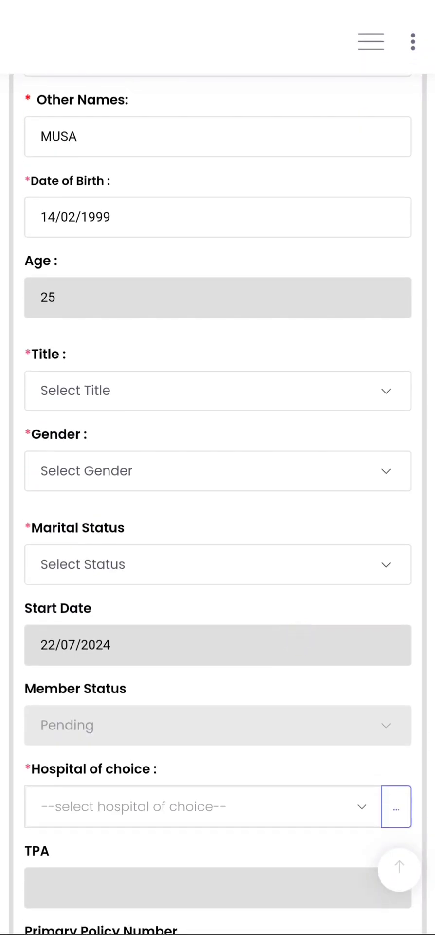
- Choose title Mr, gender Male and marital status MARRIED
{"action": "left_click", "coordinate": [218, 391]}
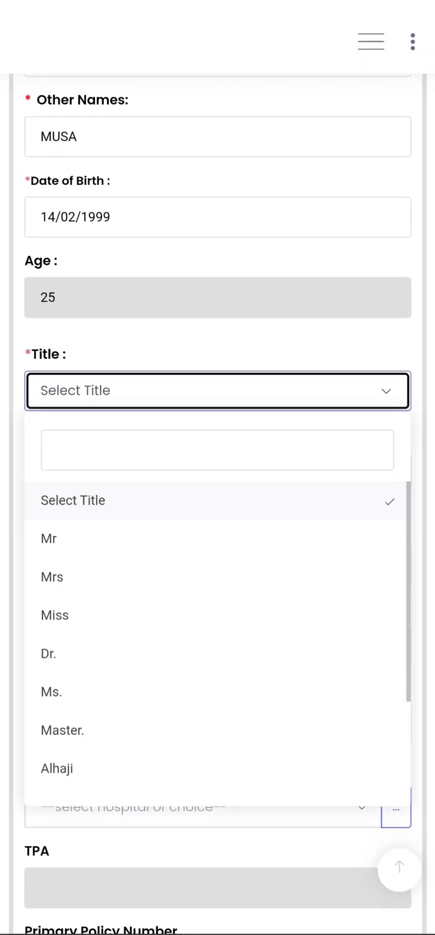
{"action": "scroll", "scroll_direction": "down", "scroll_amount": 3}
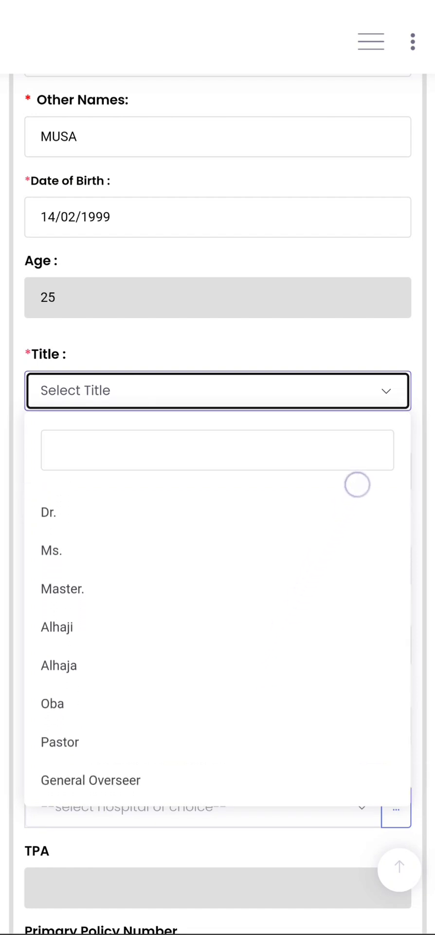
{"action": "scroll", "scroll_direction": "up", "scroll_amount": 3}
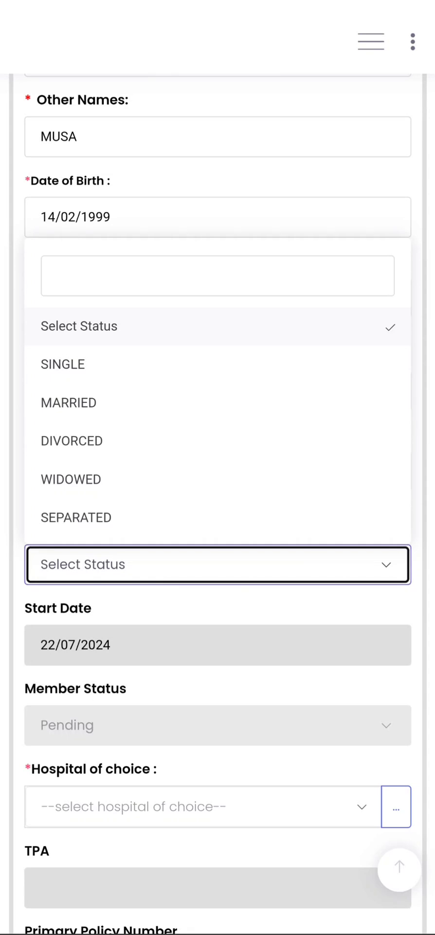
{"action": "left_click", "coordinate": [69, 403]}
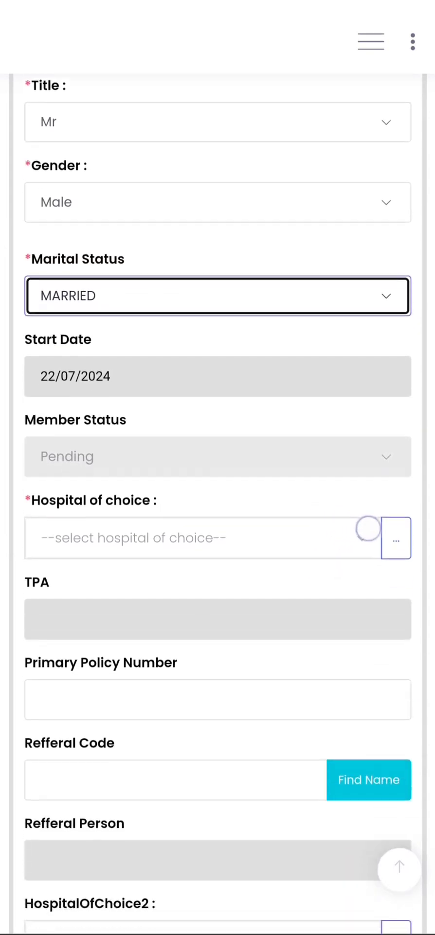
- Search 'la' and select LAGOS STATE UNIVERSITY TEACHING HOSPITAL as hospital of choice
{"action": "left_click", "coordinate": [209, 537]}
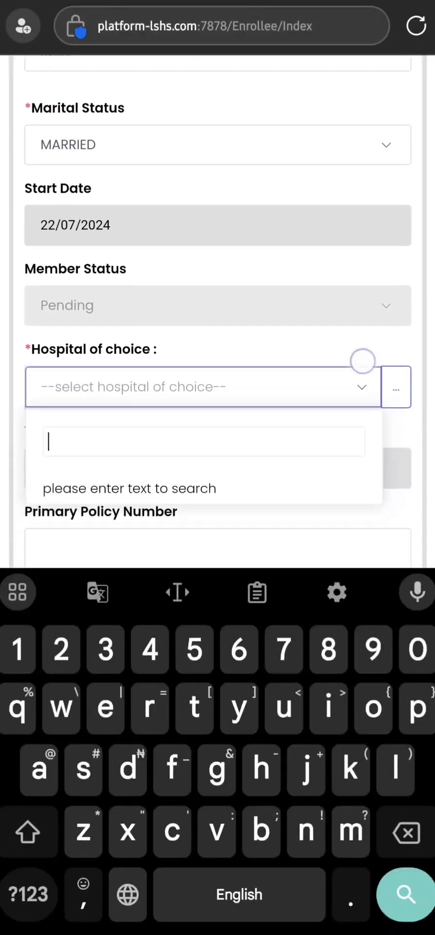
{"action": "scroll", "scroll_direction": "down", "scroll_amount": 3}
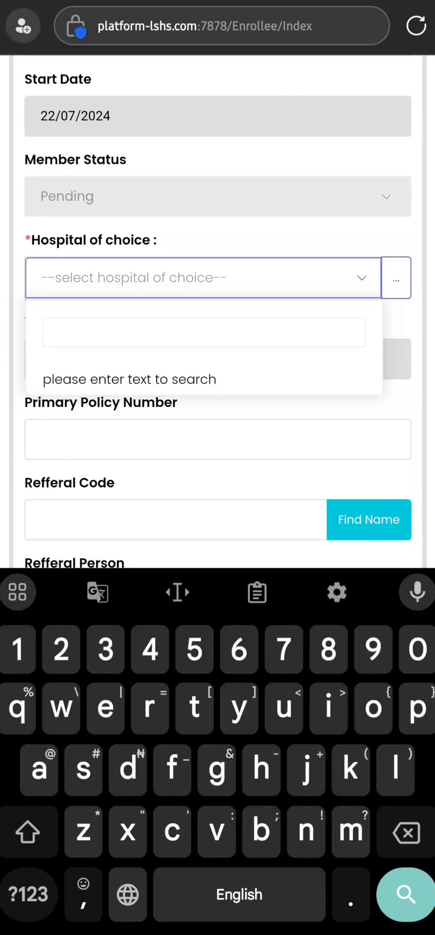
{"action": "left_click", "coordinate": [205, 332]}
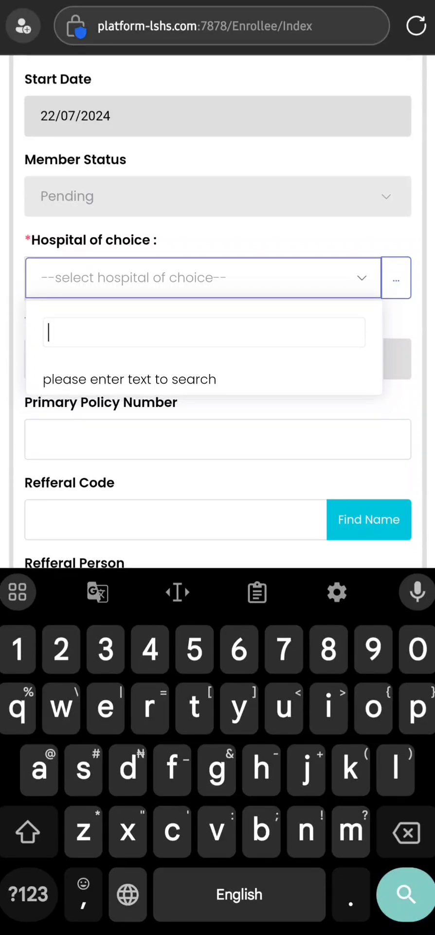
{"action": "type", "text": "lagos state"}
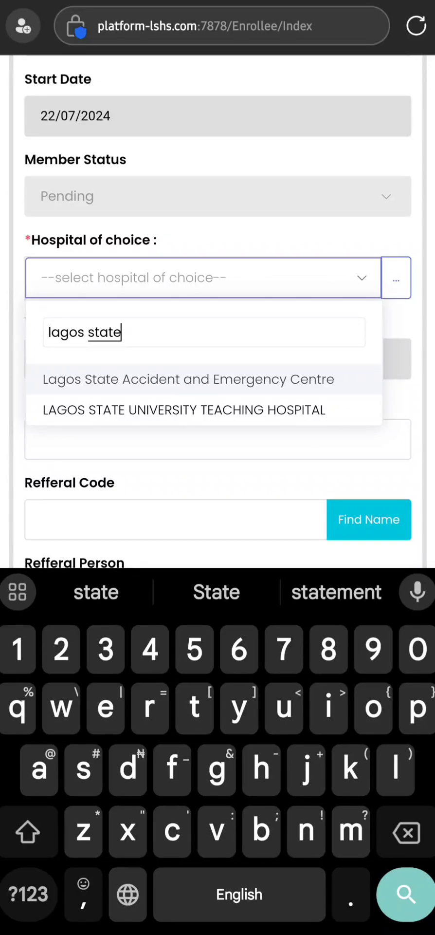
{"action": "left_click", "coordinate": [183, 409]}
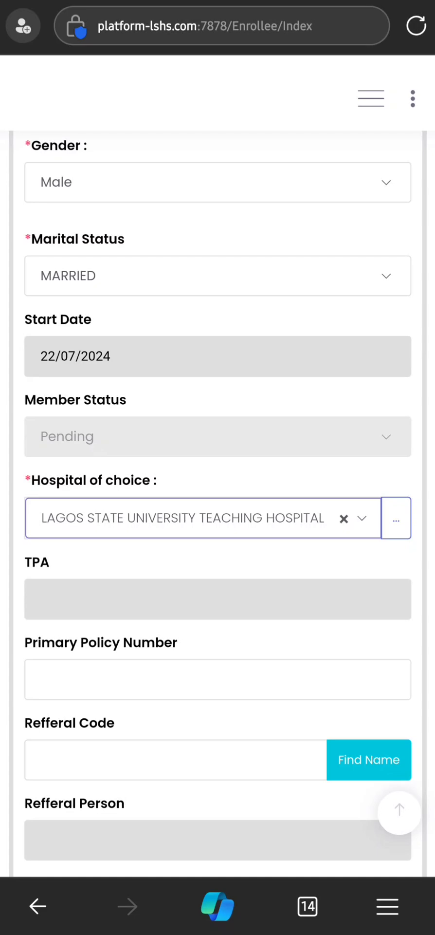
{"action": "scroll", "scroll_direction": "down", "scroll_amount": 3}
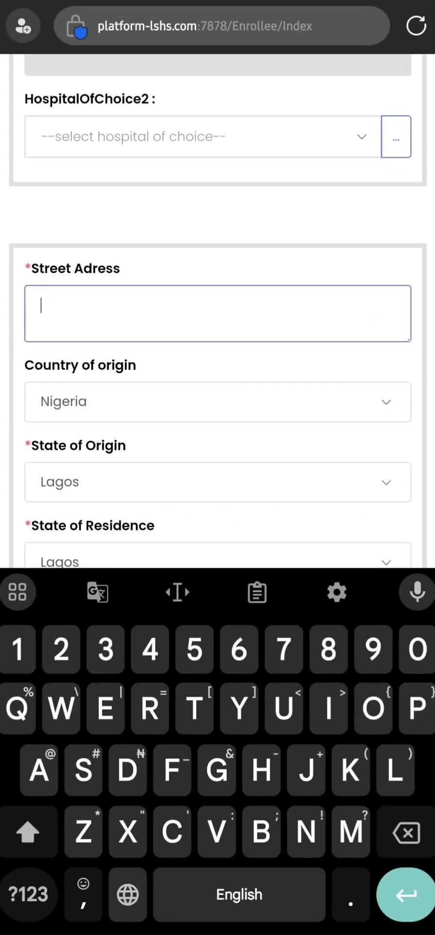
{"action": "left_click", "coordinate": [19, 649]}
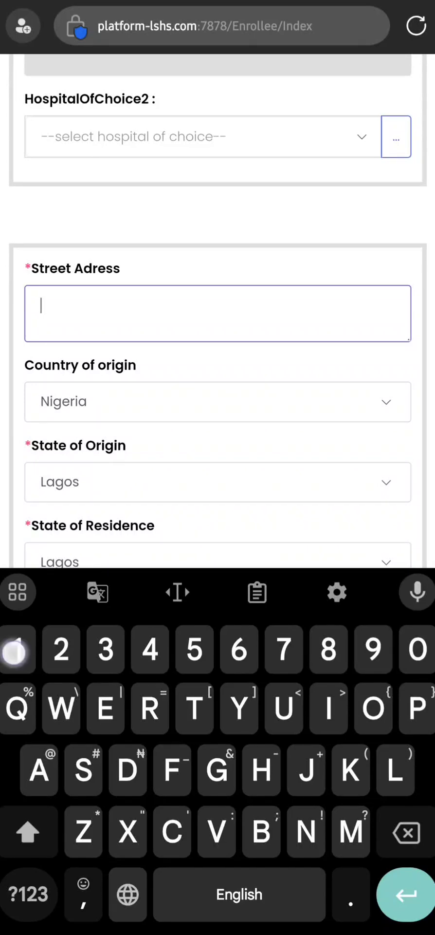
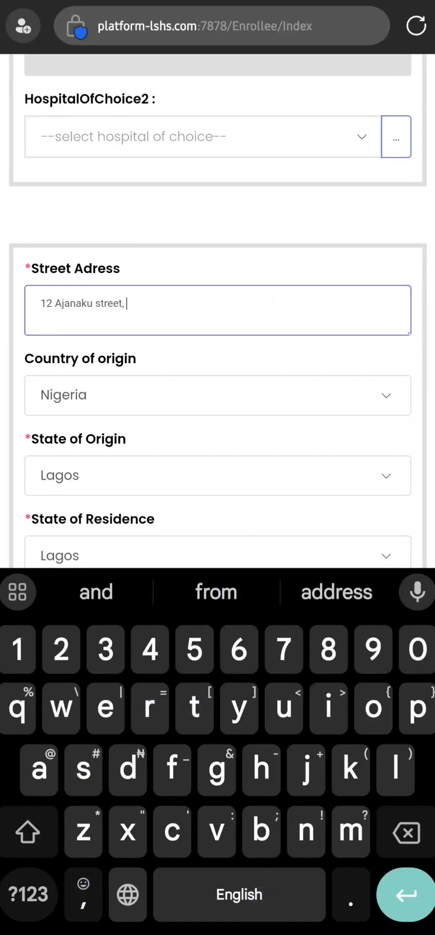
{"action": "left_click", "coordinate": [29, 830]}
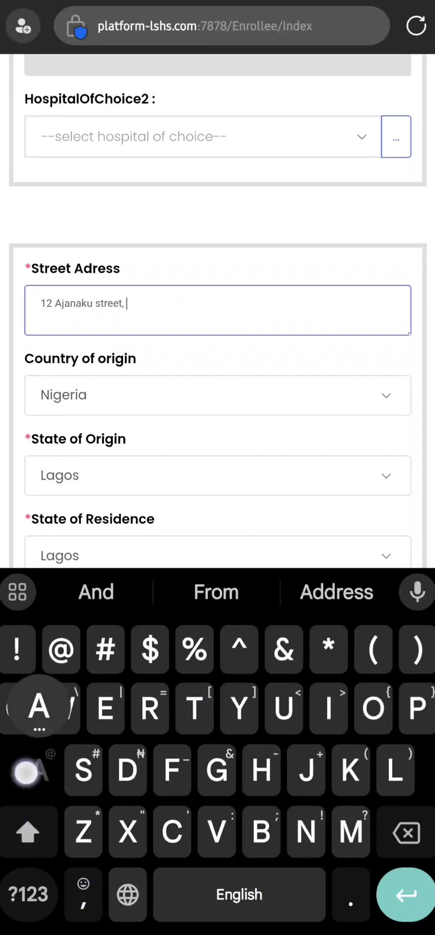
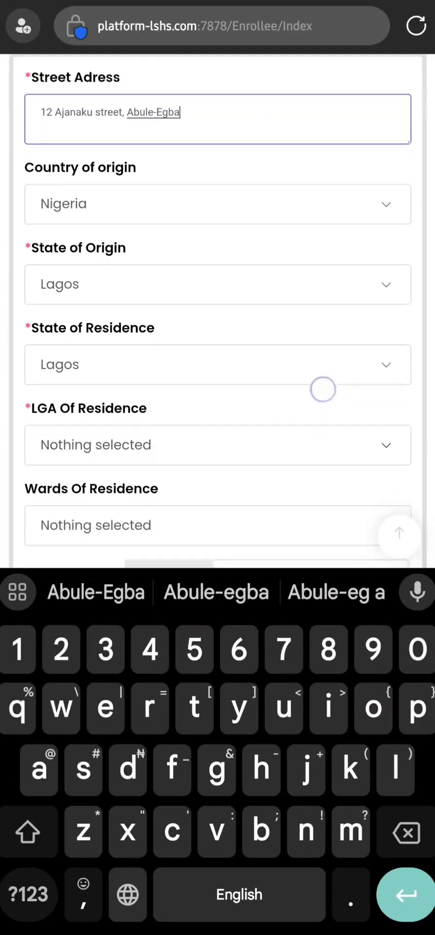
- Set state of origin to Kebbi and LGA of residence to Agege, then begin the mobile number
{"action": "left_click", "coordinate": [217, 285]}
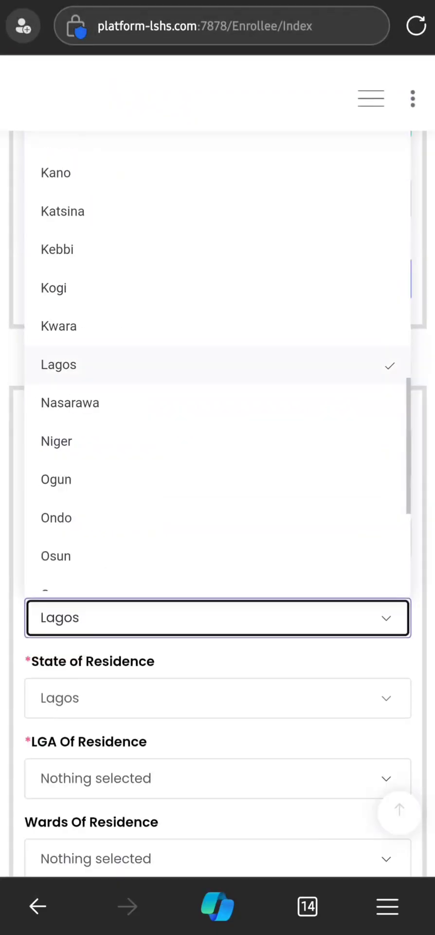
{"action": "left_click", "coordinate": [57, 249]}
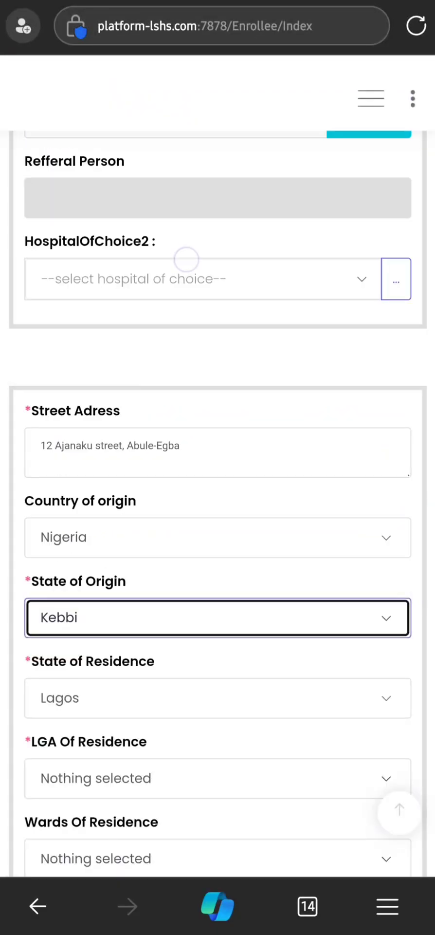
{"action": "scroll", "scroll_direction": "down", "scroll_amount": 3}
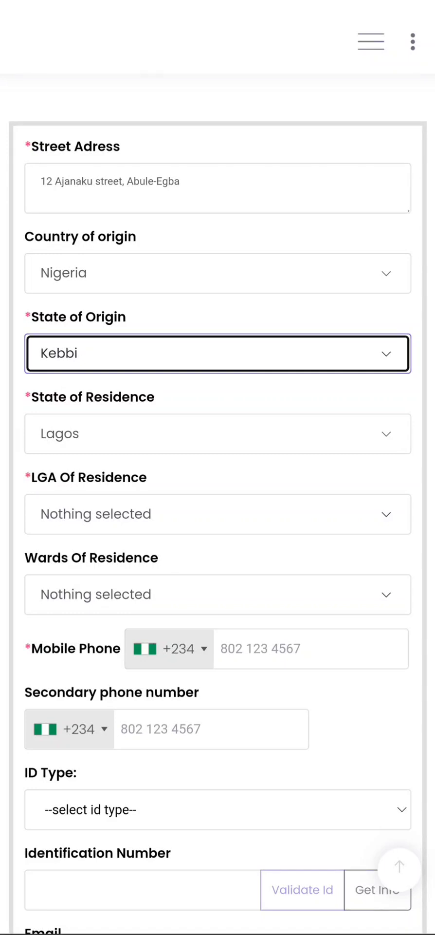
{"action": "scroll", "scroll_direction": "down", "scroll_amount": 3}
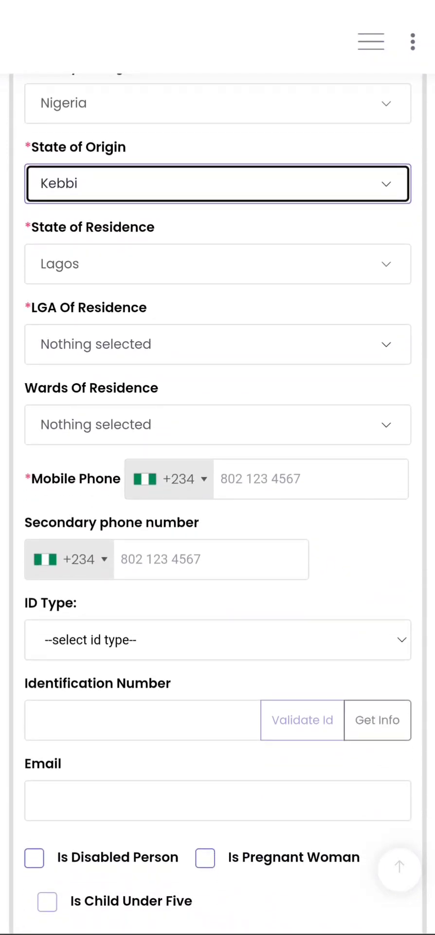
{"action": "left_click", "coordinate": [217, 345]}
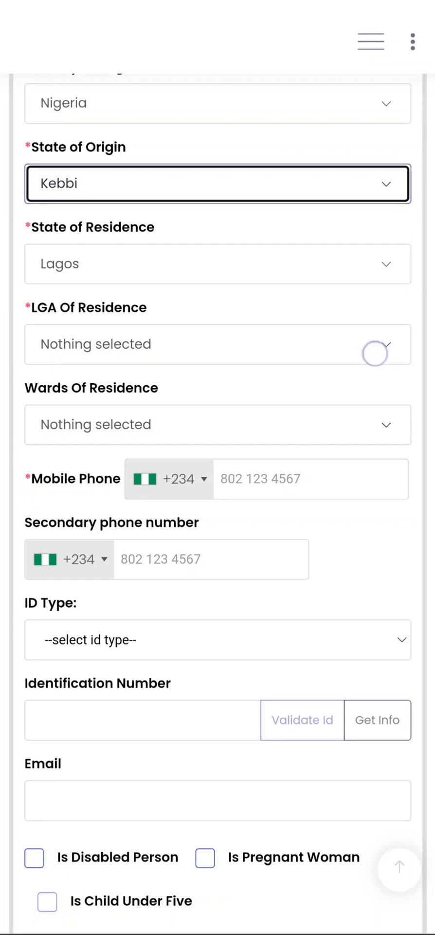
{"action": "left_click", "coordinate": [218, 344]}
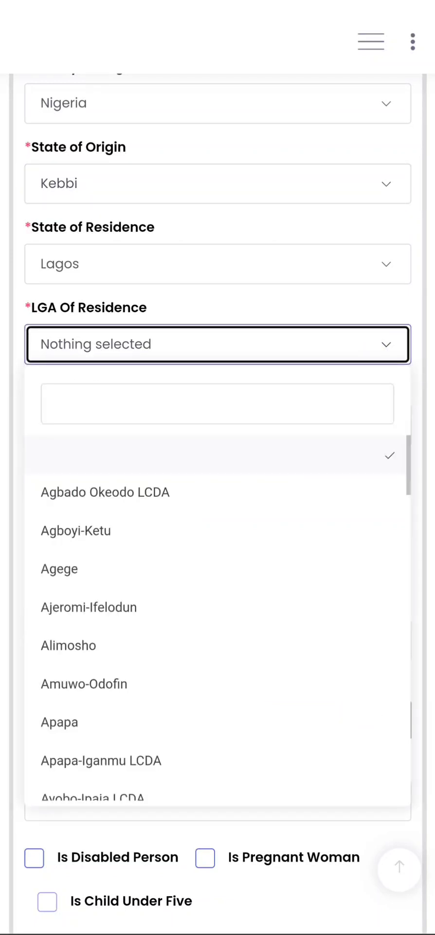
{"action": "left_click", "coordinate": [59, 568]}
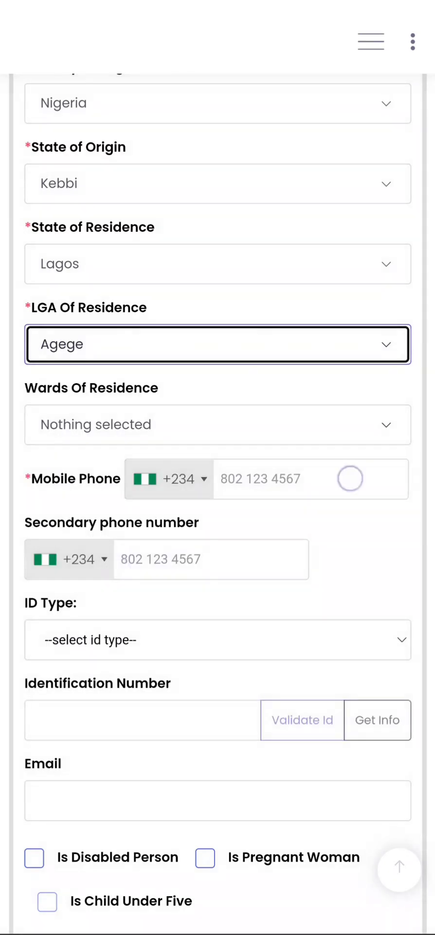
{"action": "left_click", "coordinate": [310, 479]}
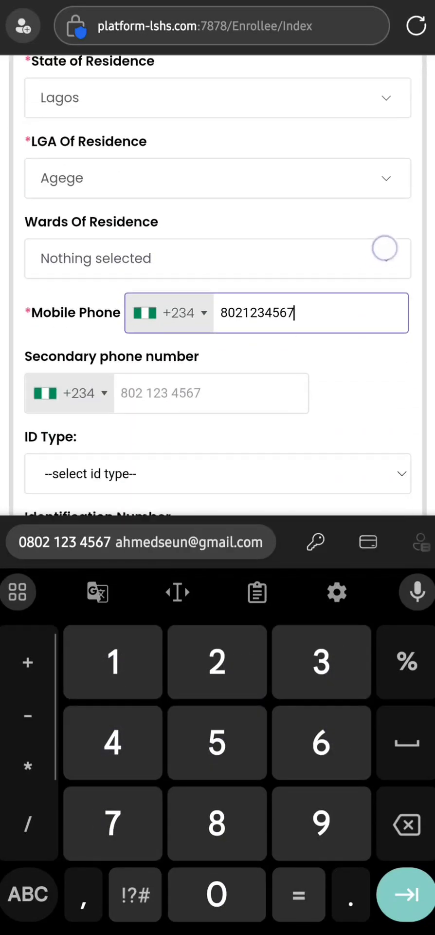
- Select Yes for Accept Terms and Conditions
{"action": "scroll", "scroll_direction": "down", "scroll_amount": 3}
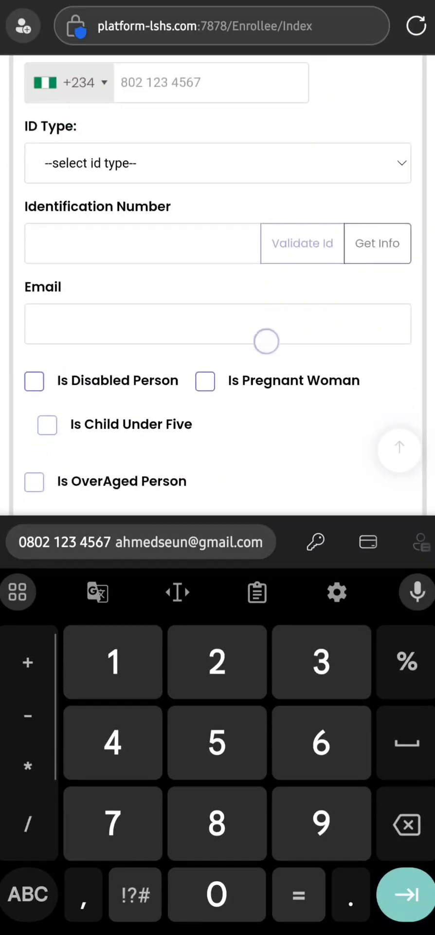
{"action": "scroll", "scroll_direction": "down", "scroll_amount": 3}
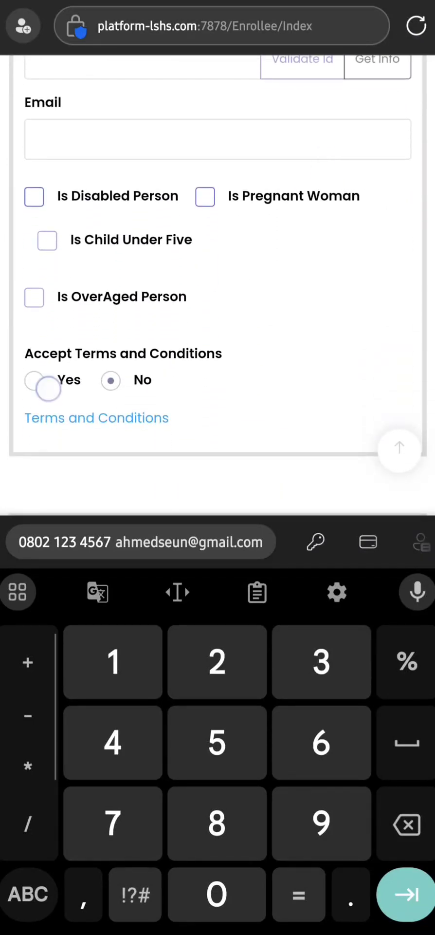
{"action": "left_click", "coordinate": [34, 379]}
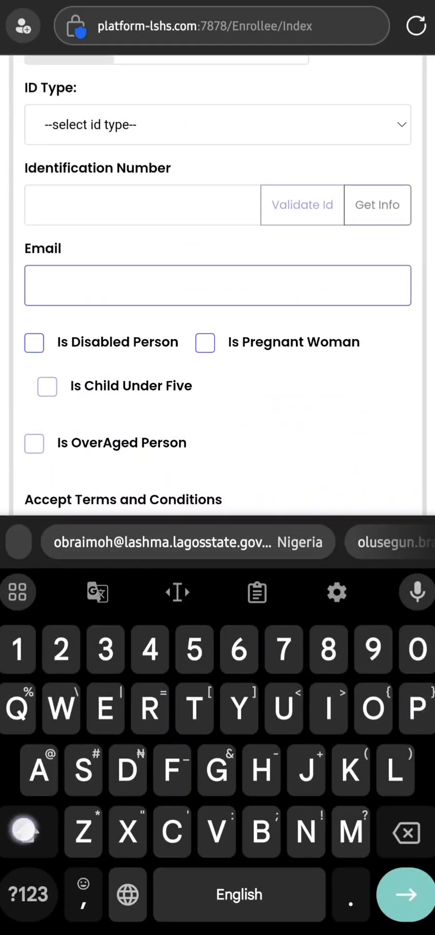
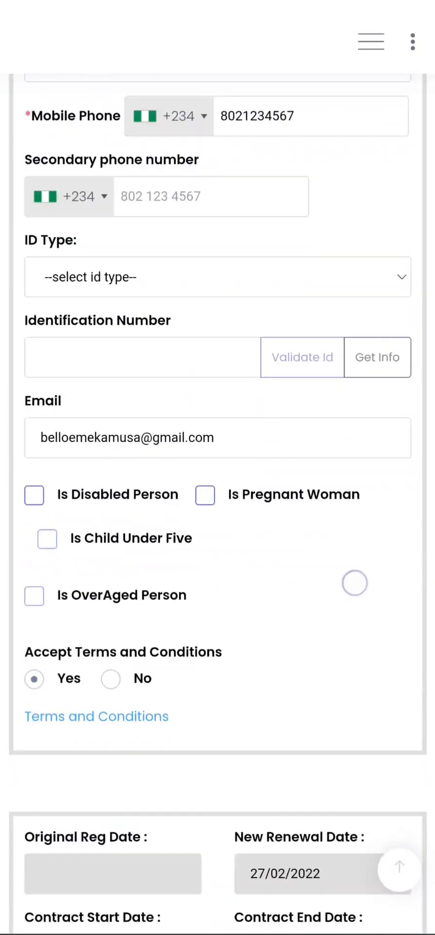
- Scroll to Profile Picture and bring up the camera-or-media source prompt
{"action": "scroll", "scroll_direction": "down", "scroll_amount": 3}
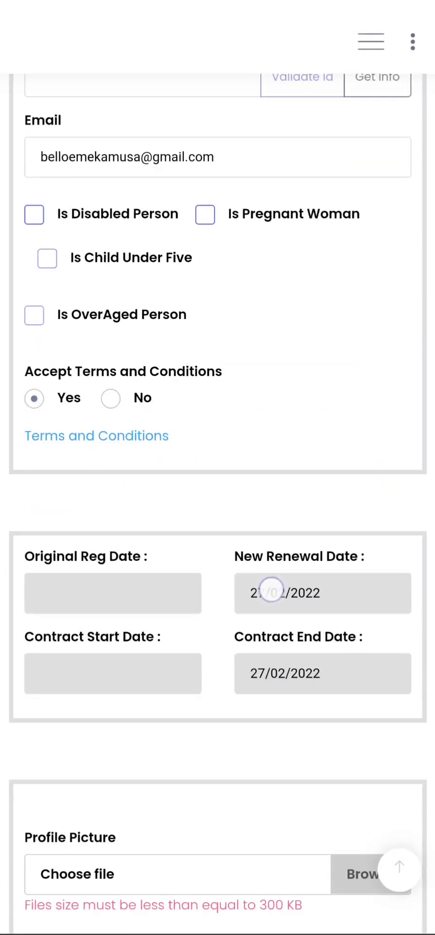
{"action": "scroll", "scroll_direction": "down", "scroll_amount": 3}
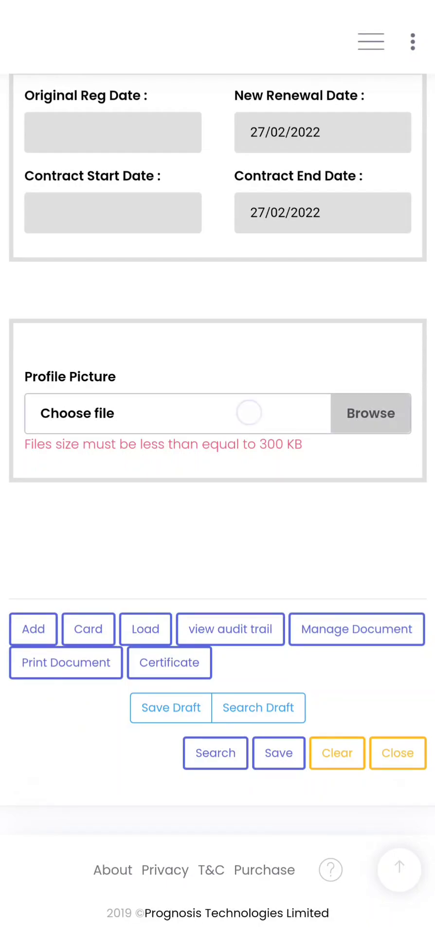
{"action": "left_click", "coordinate": [370, 413]}
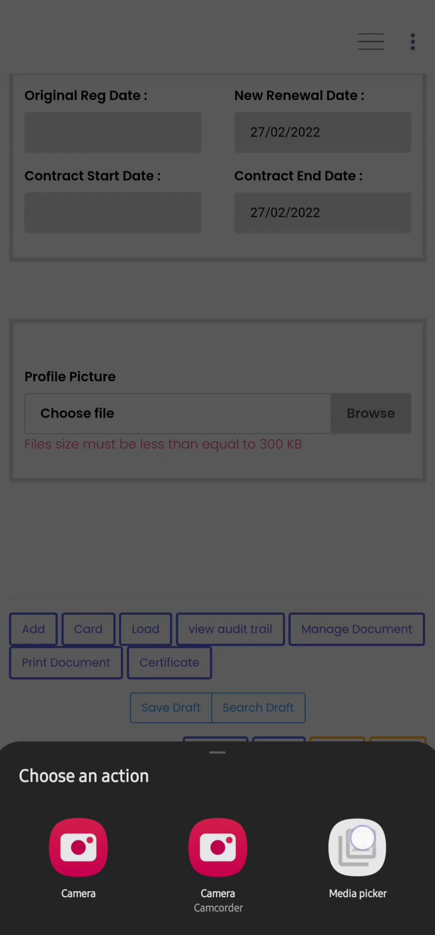
- Pick the member's portrait from the media library as the profile picture
{"action": "left_click", "coordinate": [358, 847]}
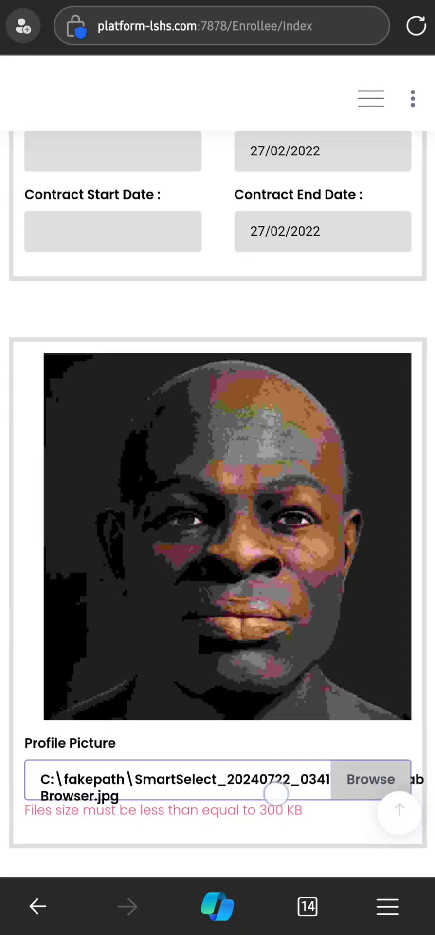
- Attempt to save the enrollment and dismiss the 'provider is restricted' warning
{"action": "scroll", "scroll_direction": "down", "scroll_amount": 3}
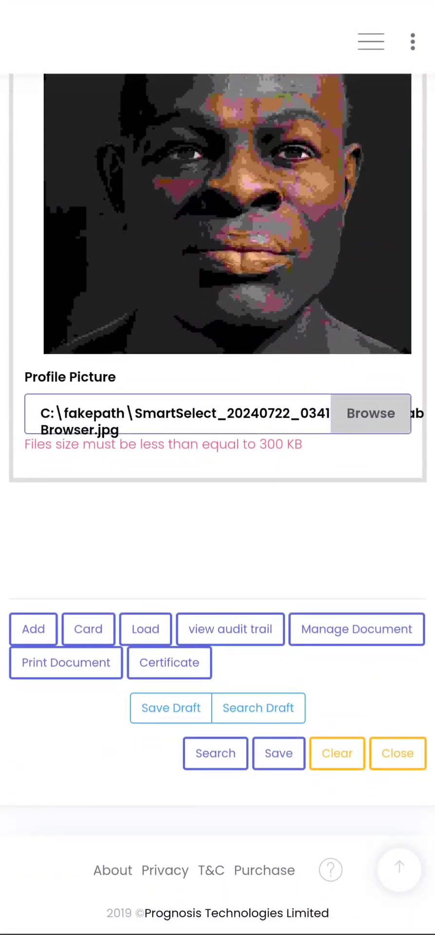
{"action": "left_click", "coordinate": [279, 753]}
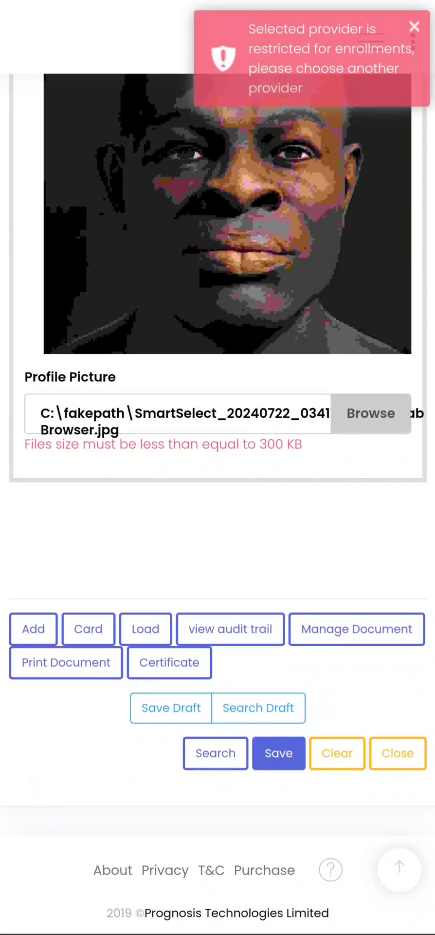
{"action": "left_click", "coordinate": [414, 26]}
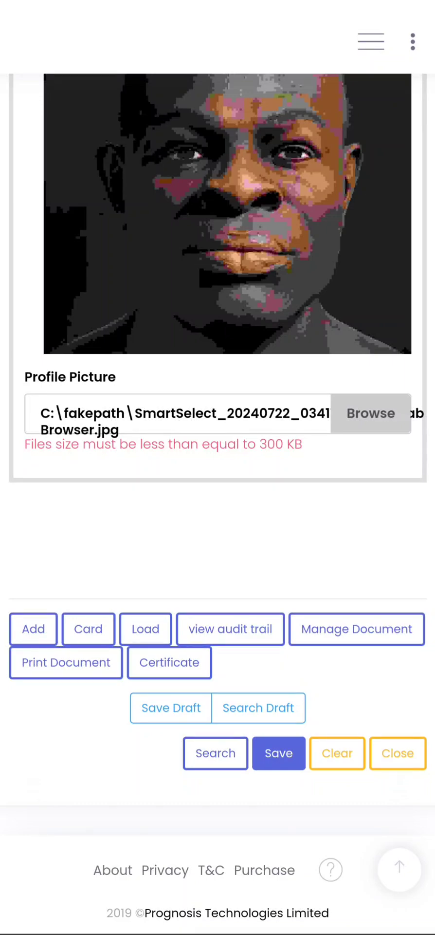
{"action": "scroll", "scroll_direction": "up", "scroll_amount": 3}
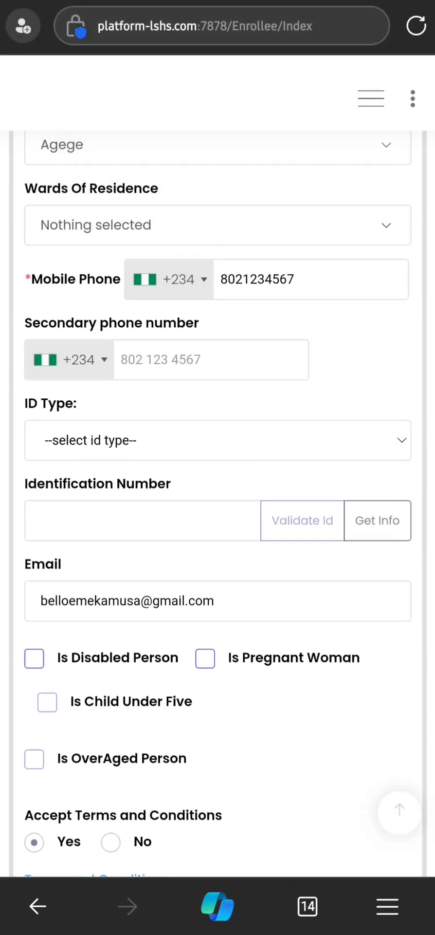
- Search 'jolad' in Hospital of choice and select R-JOLAD HOSPITAL
{"action": "scroll", "scroll_direction": "up", "scroll_amount": 3}
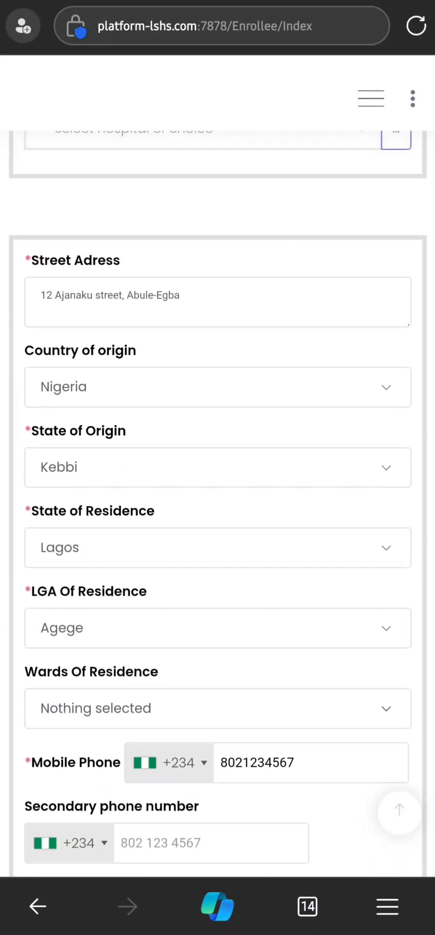
{"action": "scroll", "scroll_direction": "up", "scroll_amount": 3}
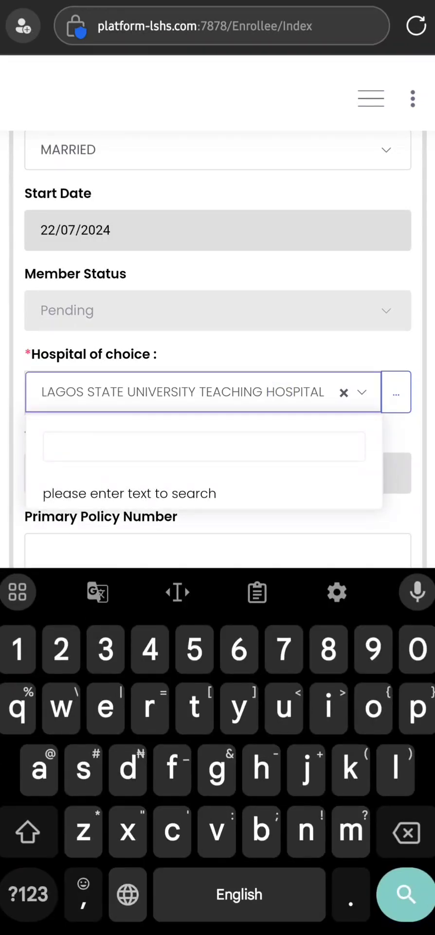
{"action": "type", "text": "jol"}
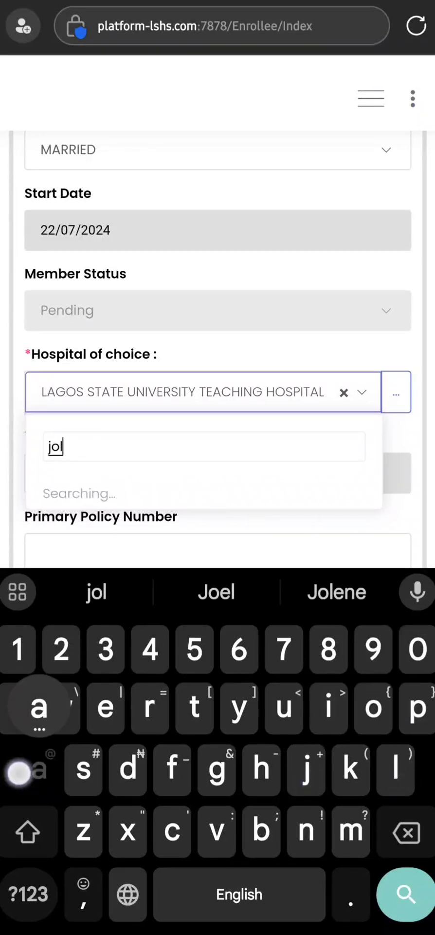
{"action": "type", "text": "ad"}
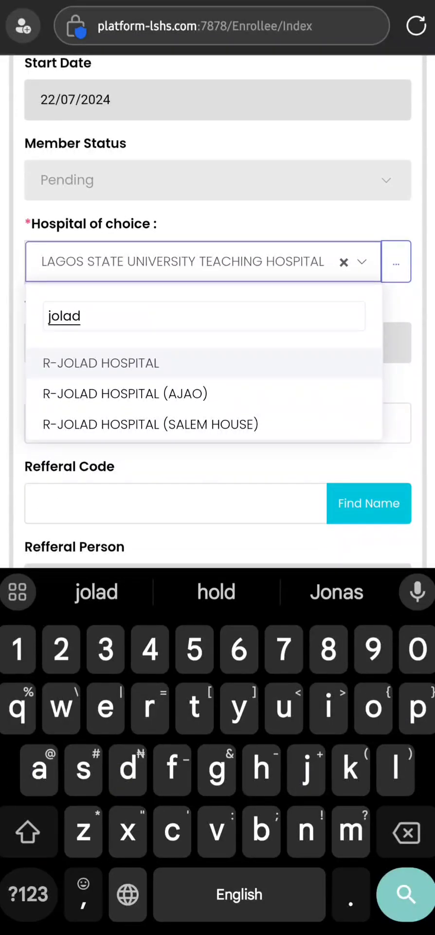
{"action": "left_click", "coordinate": [100, 363]}
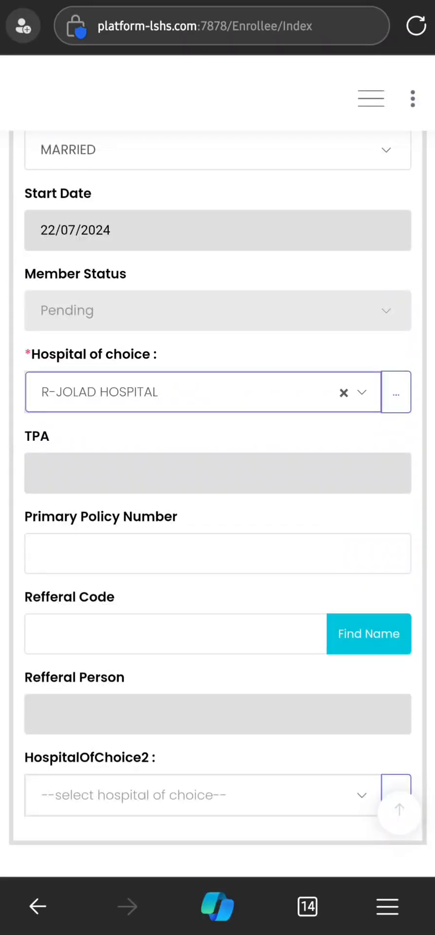
{"action": "scroll", "scroll_direction": "down", "scroll_amount": 3}
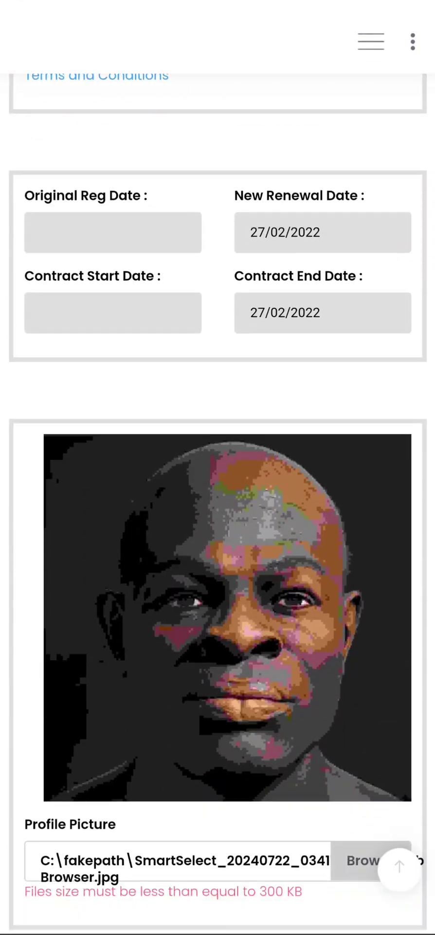
{"action": "scroll", "scroll_direction": "down", "scroll_amount": 3}
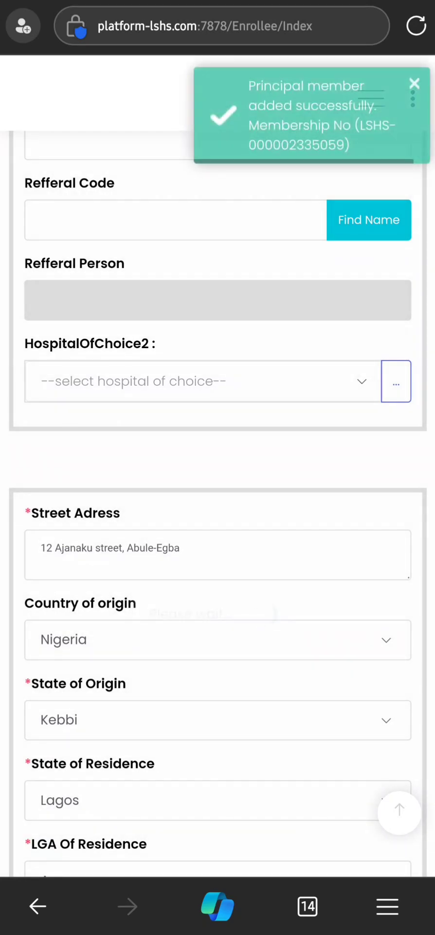
{"action": "scroll", "scroll_direction": "up", "scroll_amount": 3}
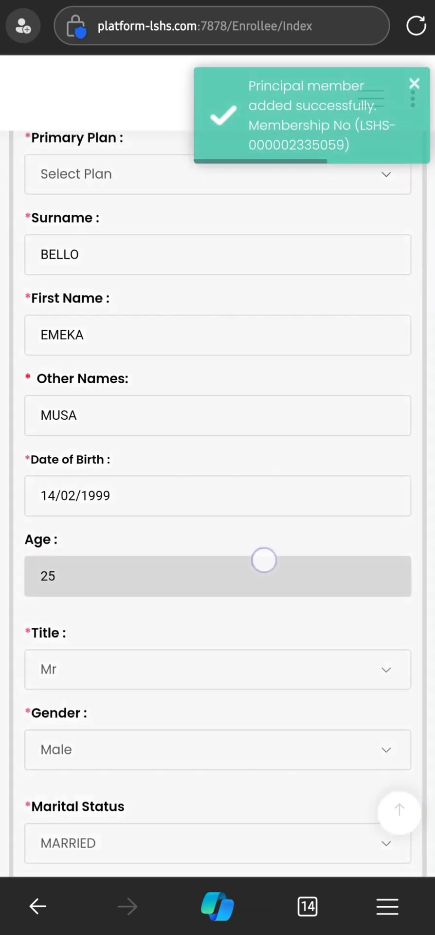